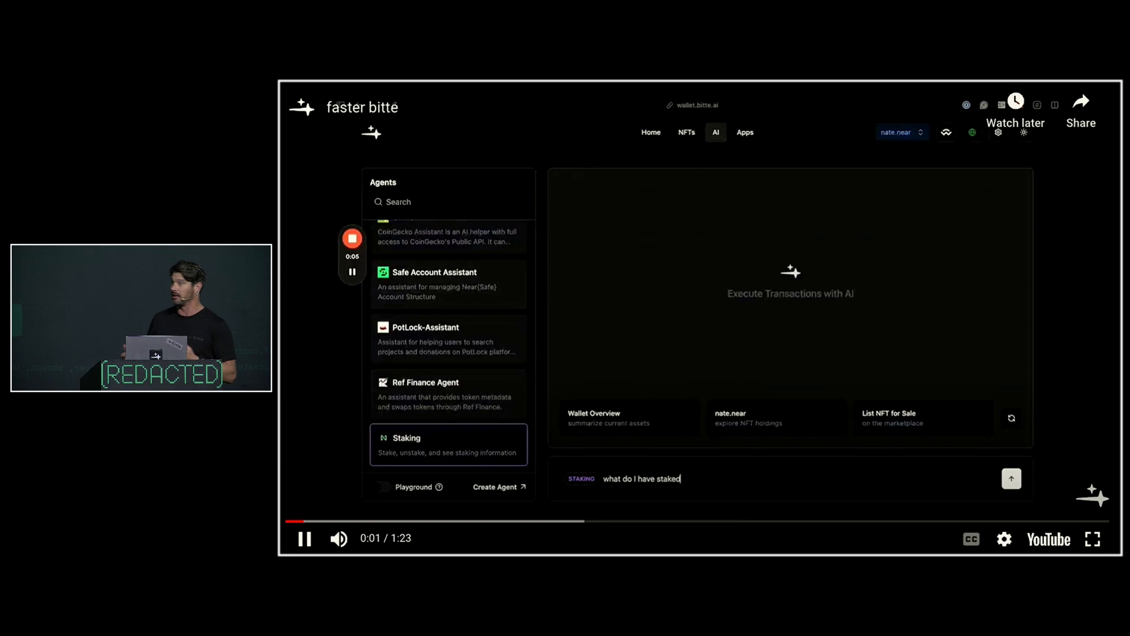
- Ask the Staking agent for the current stake, then approve staking 1 more NEAR in that pool
left_click(1011, 479)
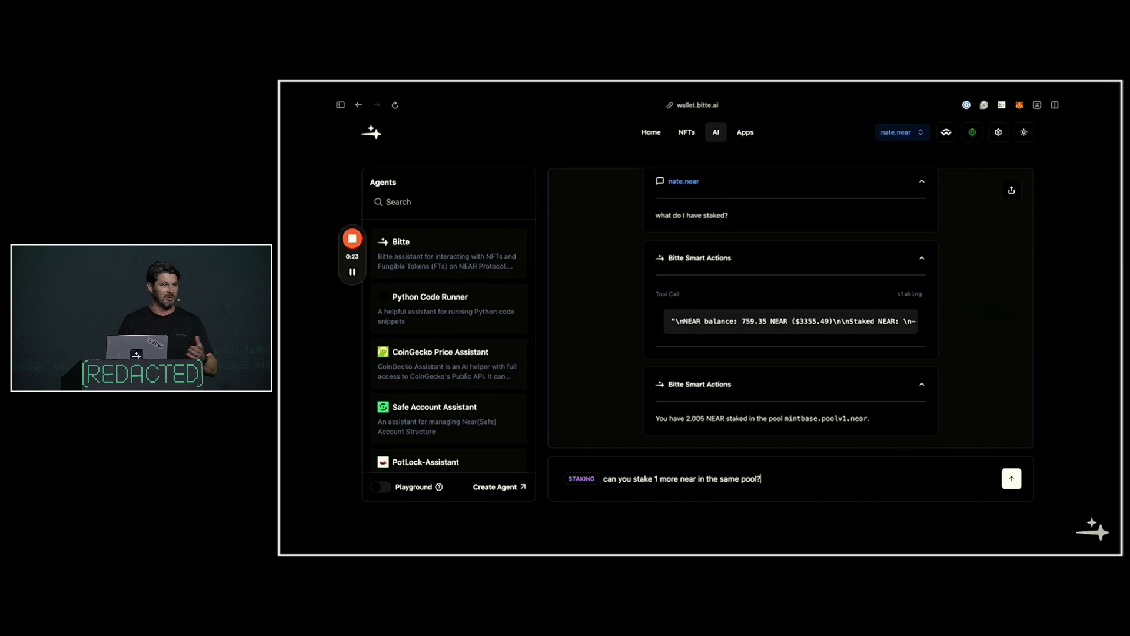
left_click(1011, 478)
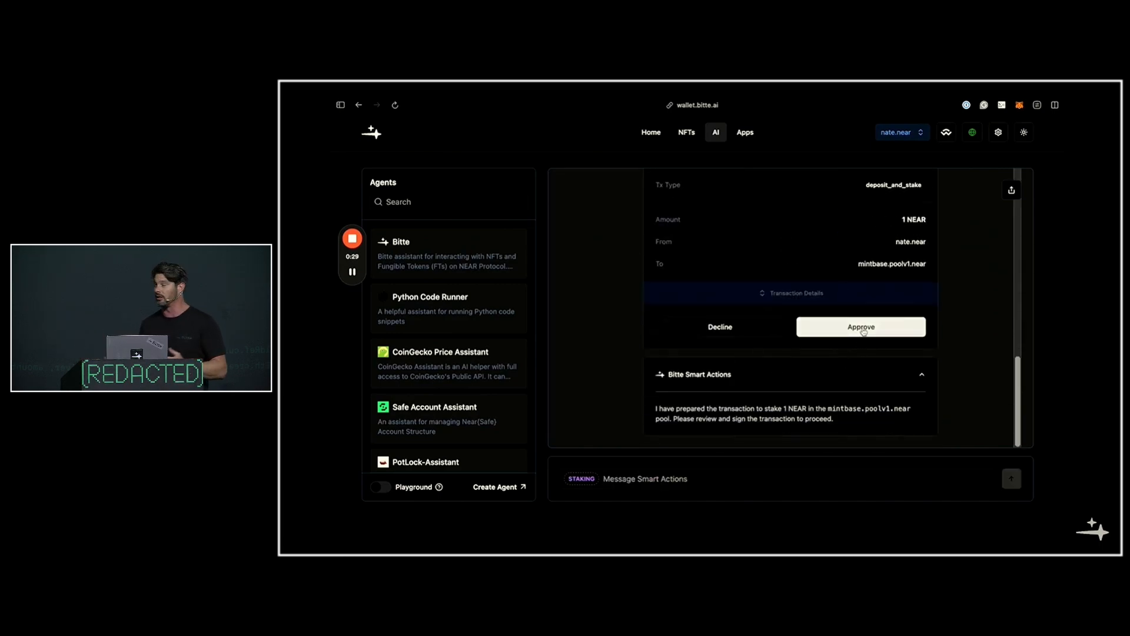
left_click(861, 327)
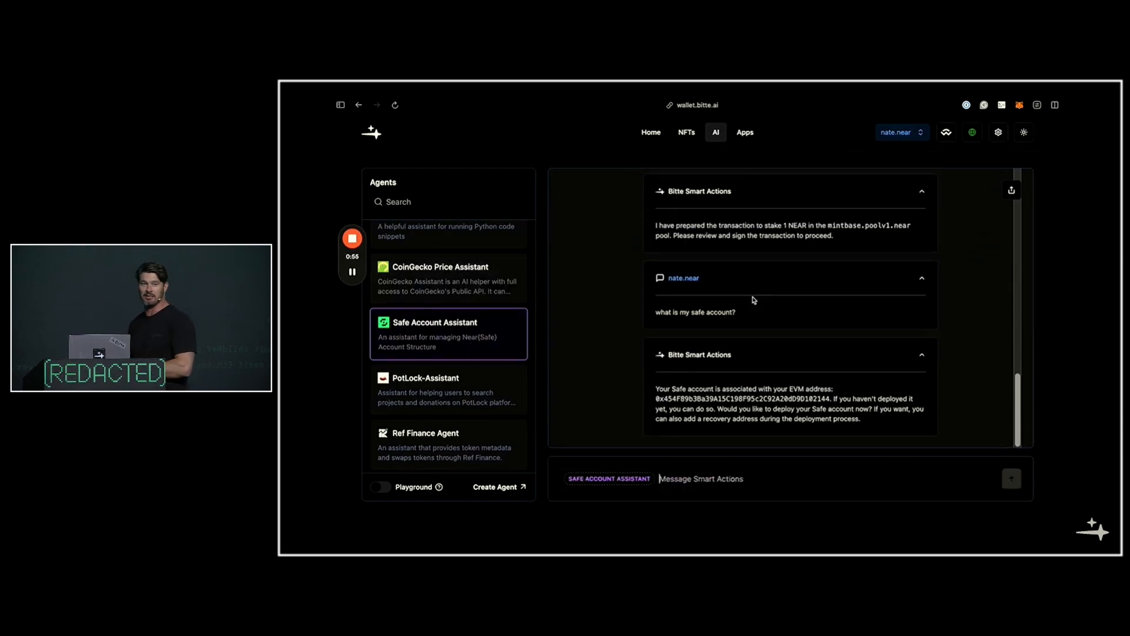
- Ask the Safe Account Assistant to add a recovery account on Ethereum
type("can you add a recovery account on chain id 1 ethereum")
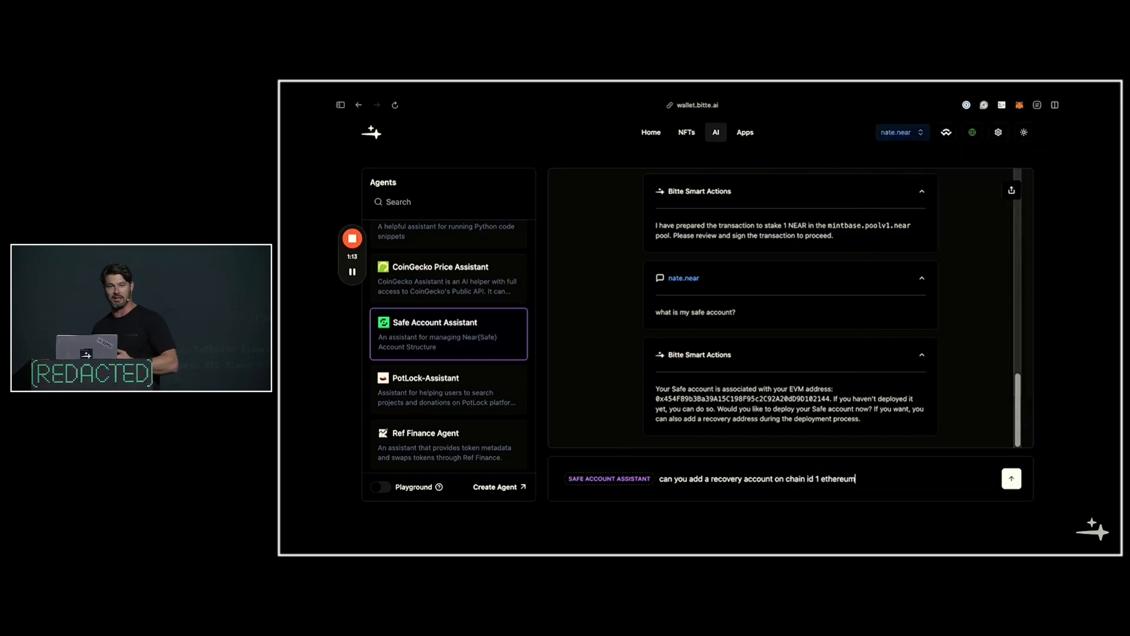
left_click(1011, 478)
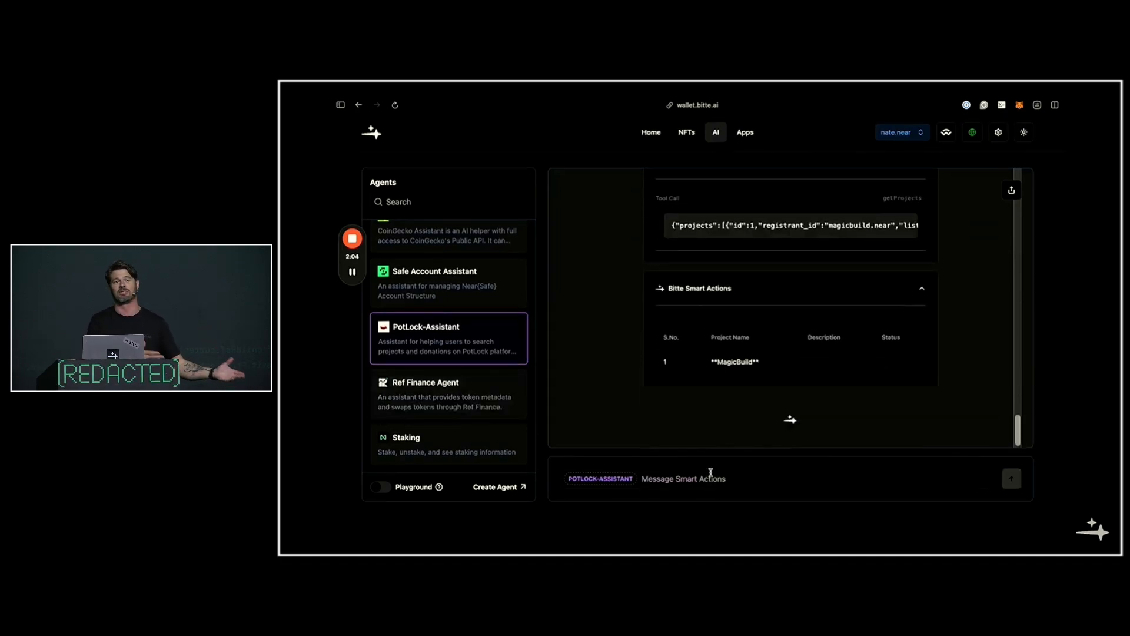
- Ask the PotLock Assistant to give more projects, aiming for a table of ten
scroll("down", 3)
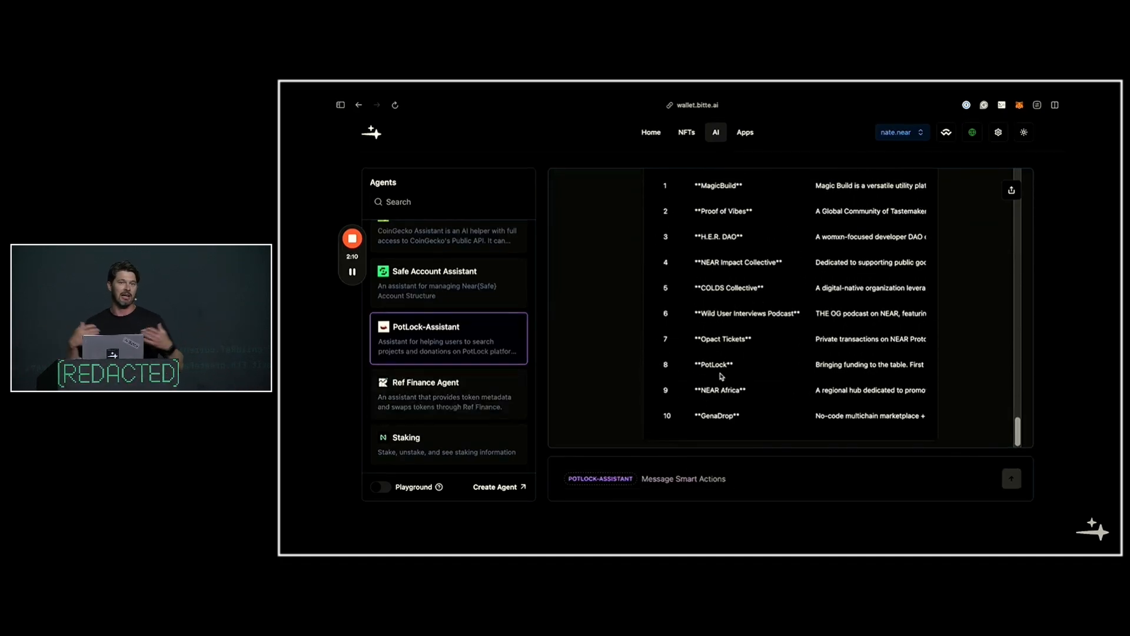
type("please give")
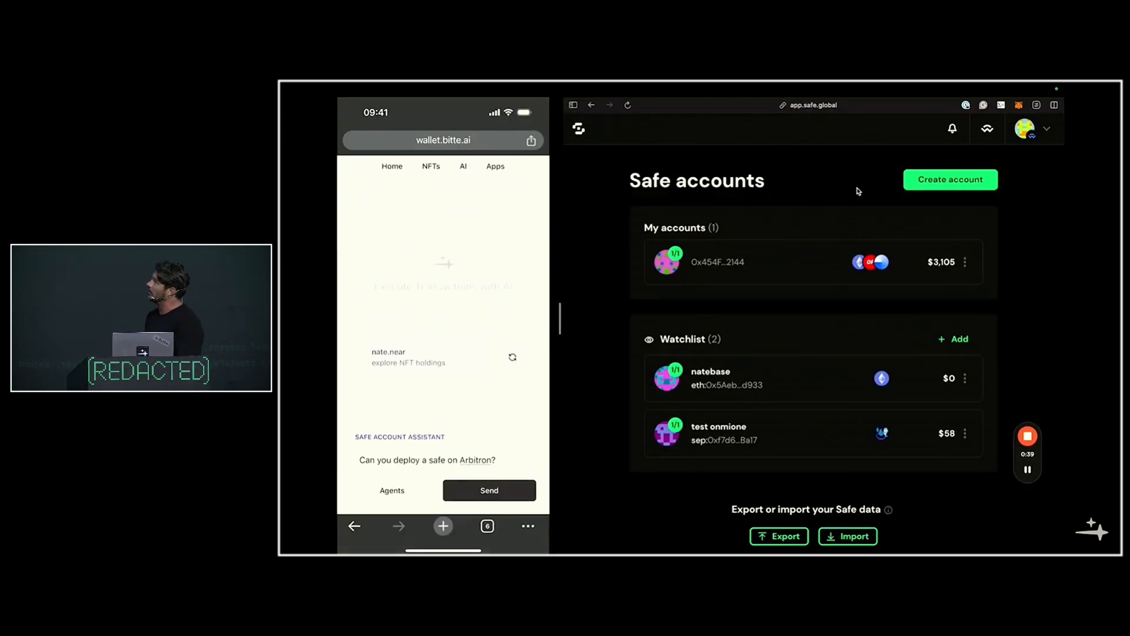
- Send the Arbitrum Safe deployment request, reply 'No recovery', and open Safe{Wallet}'s connect options
left_click(489, 490)
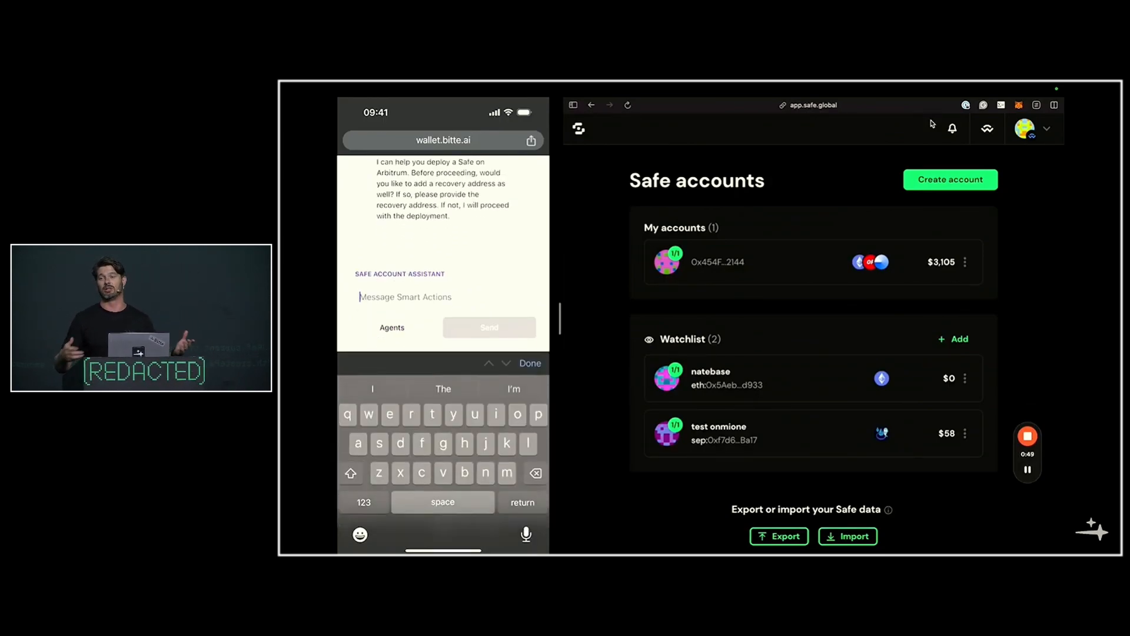
type("No recover")
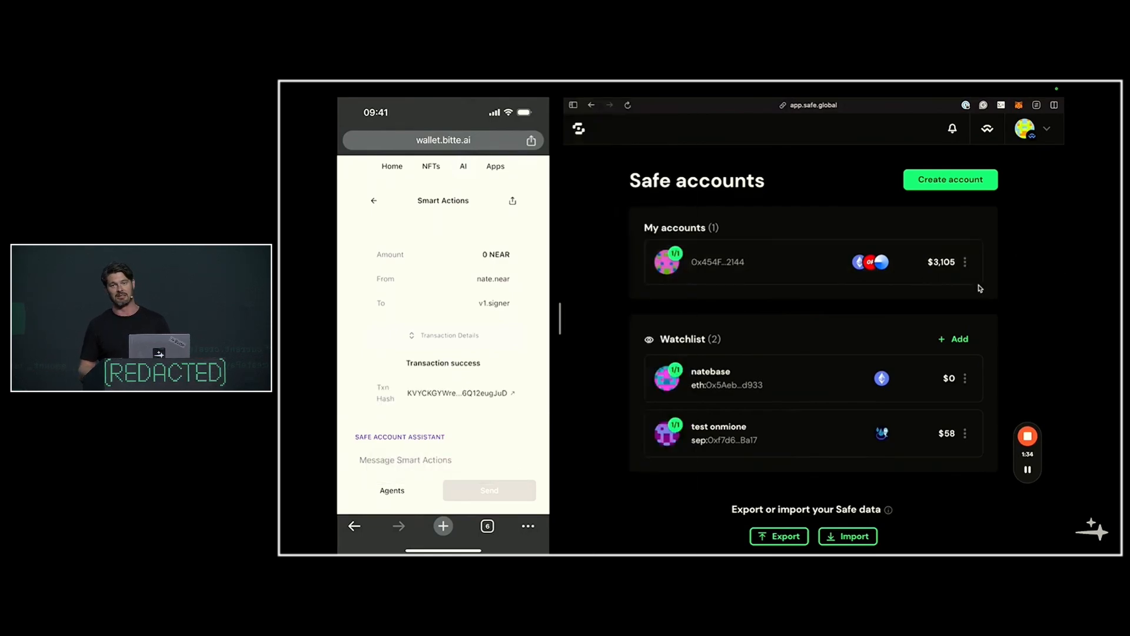
left_click(1022, 128)
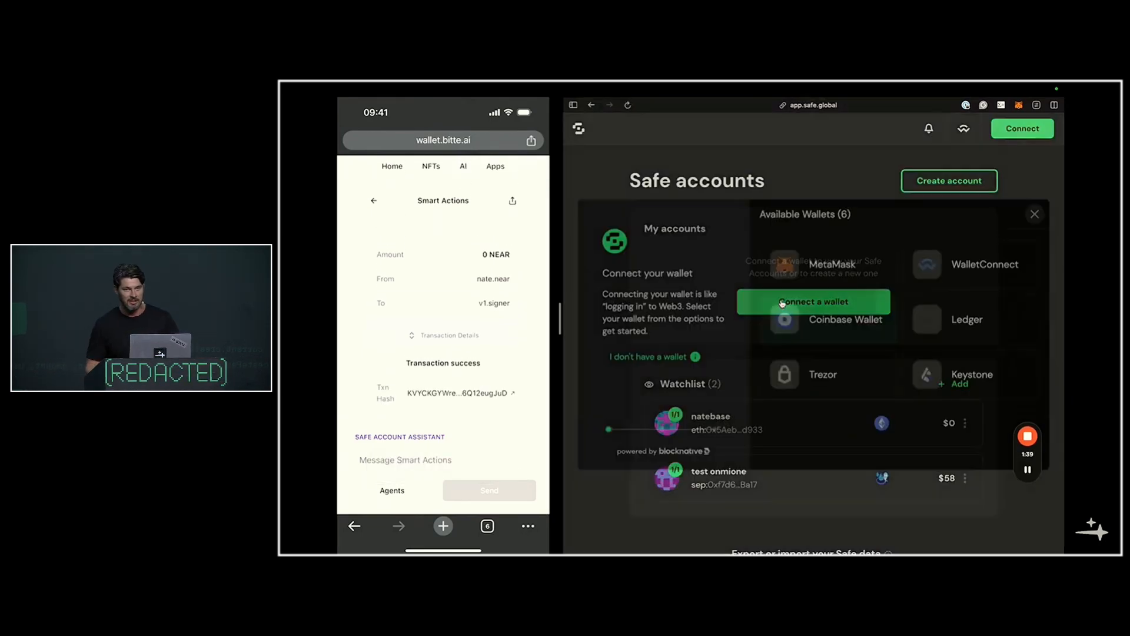
- Close the connect-wallet dialog and stop the embedded wallet connect video
left_click(813, 301)
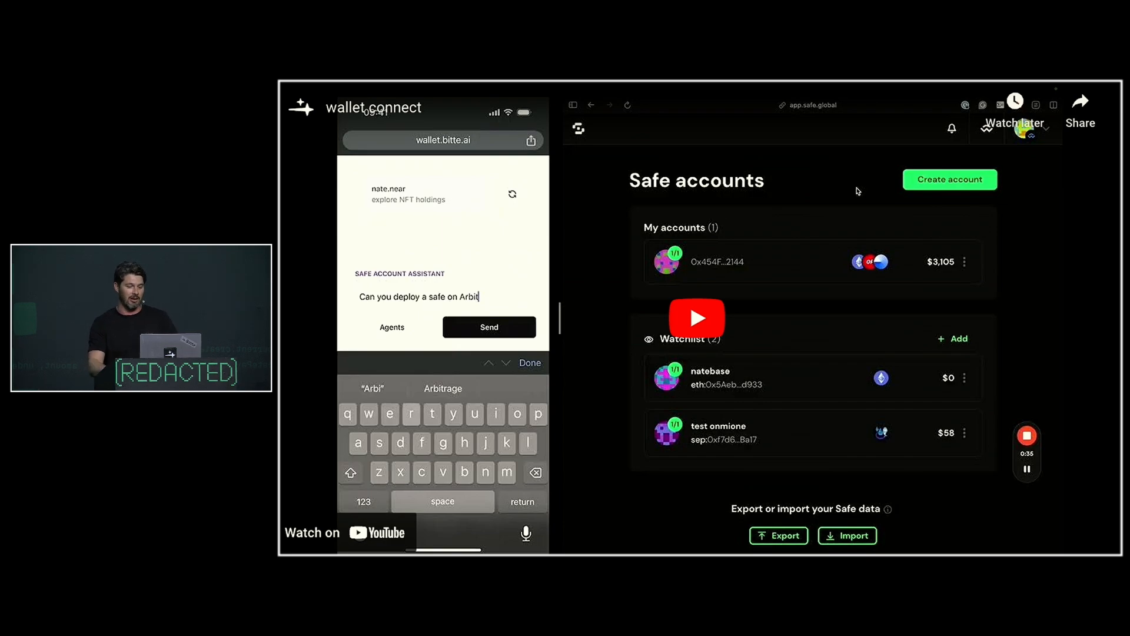
left_click(697, 318)
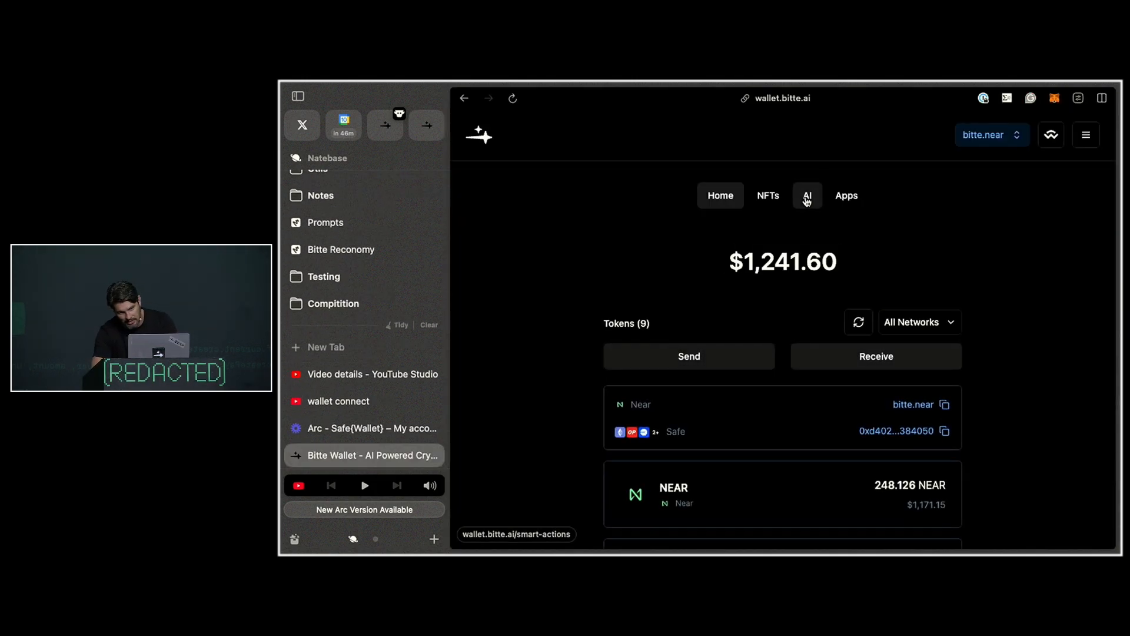
- Search the AI agents page for 'cow' and pick the CoWSwap Assistant
left_click(806, 196)
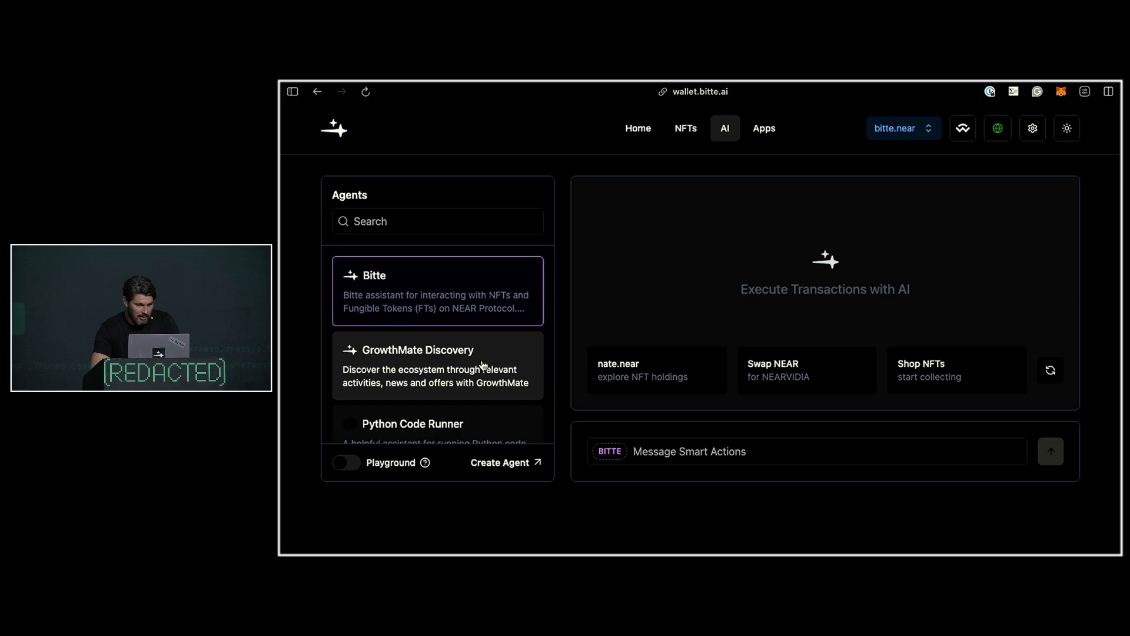
type("cow")
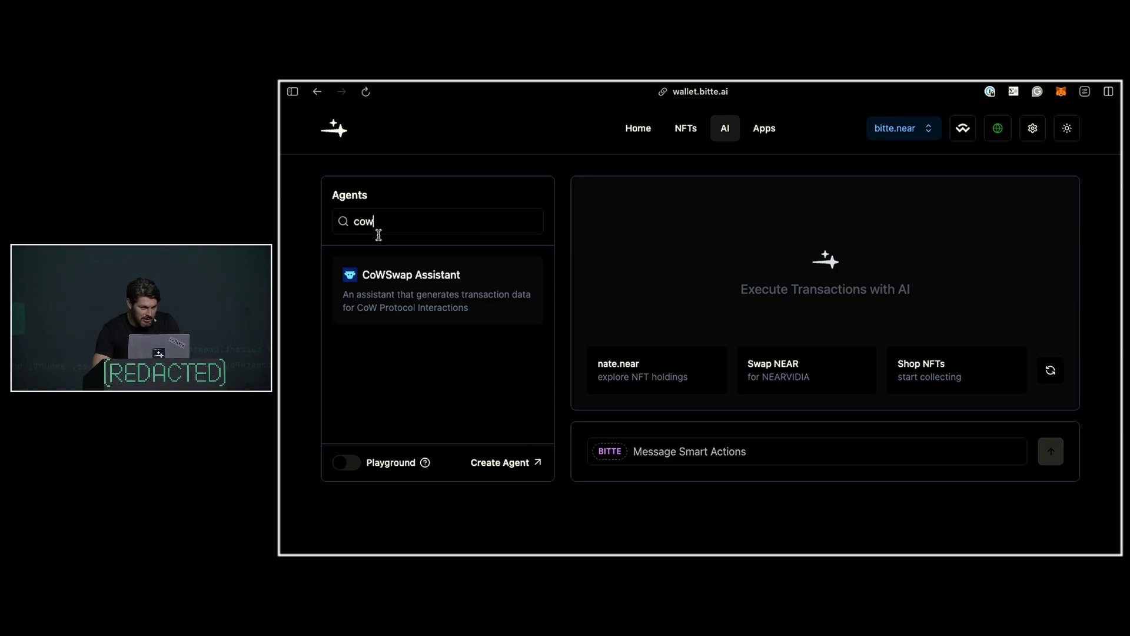
left_click(437, 290)
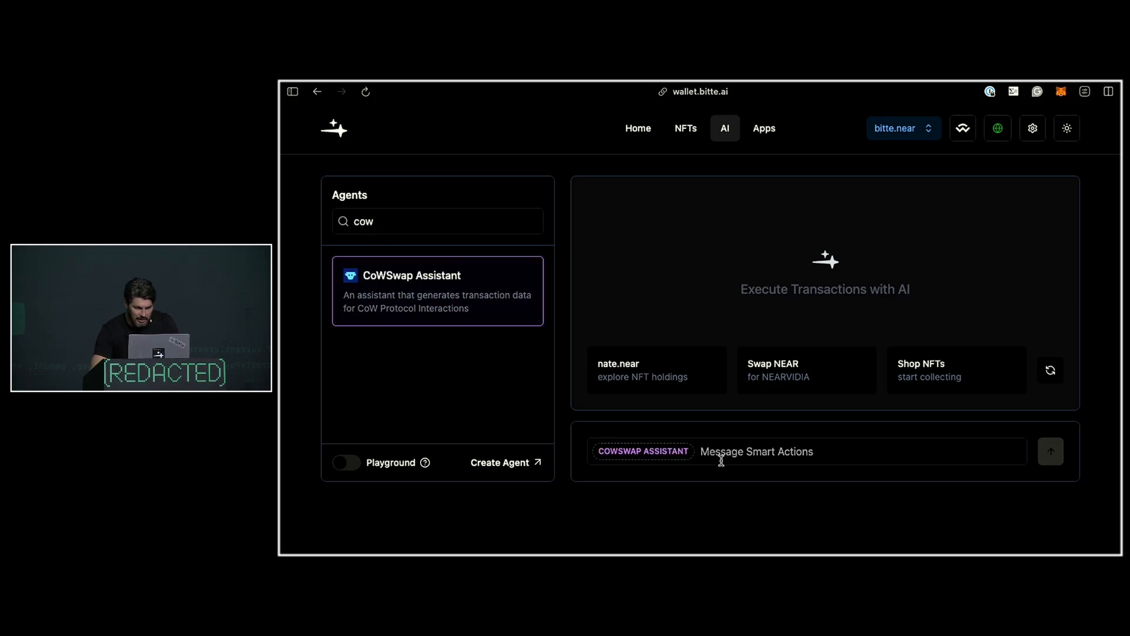
- Request swapping 0.1 USDC for USDT on Arbitrum mainnet, confirm 'y', and approve
type("can you swap 0.1 USDC for USDT on arbitron mainnet?")
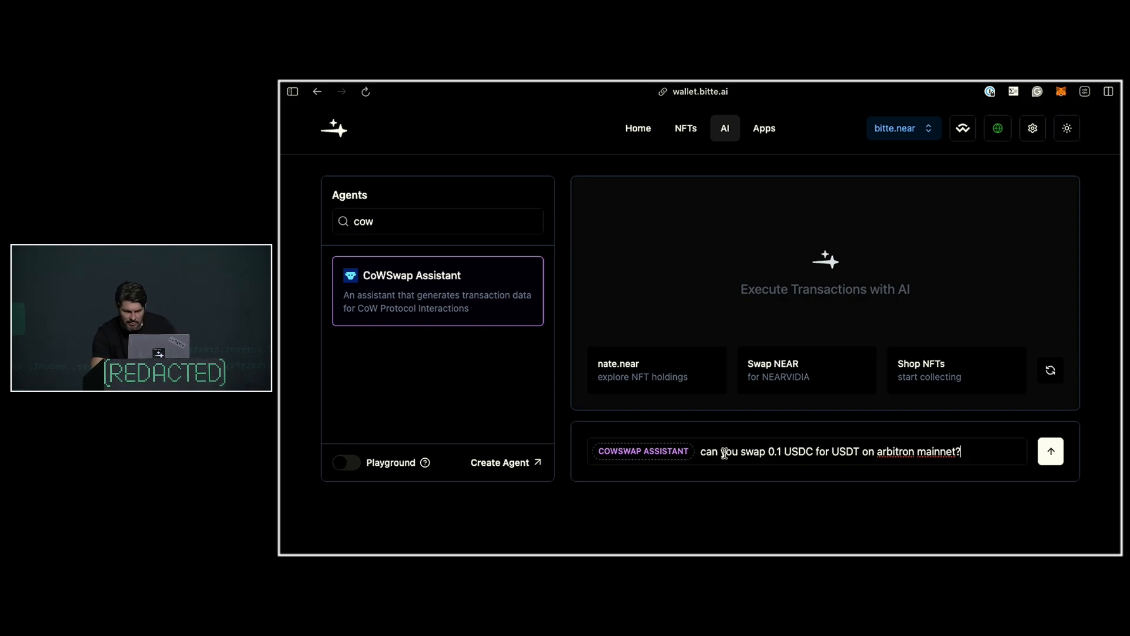
mouse_move(881, 532)
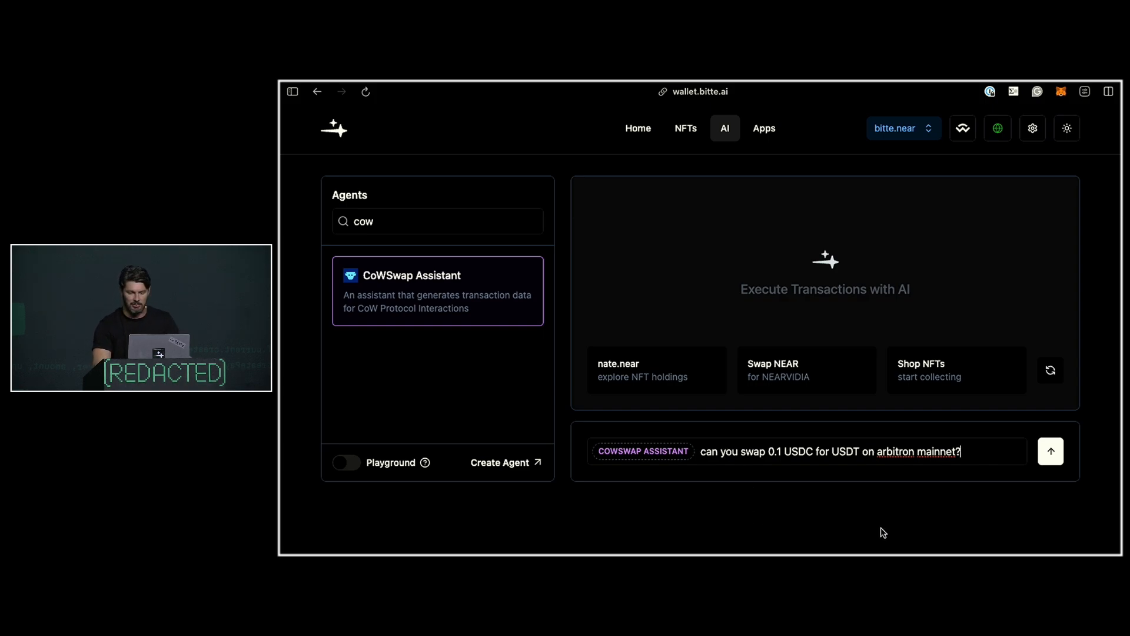
left_click(1051, 451)
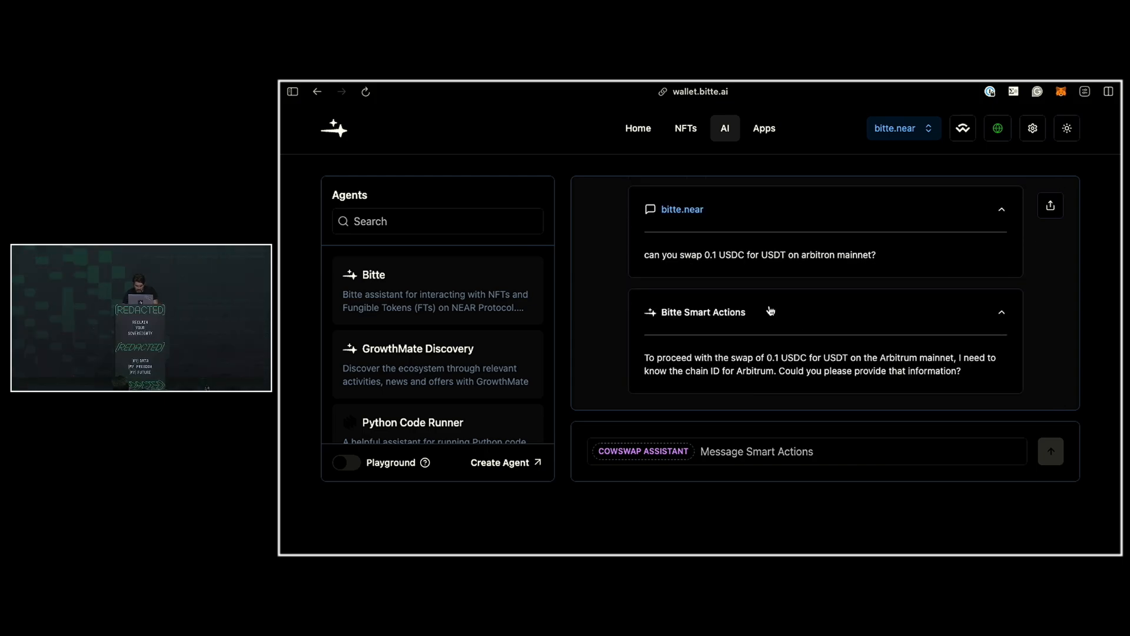
type("y")
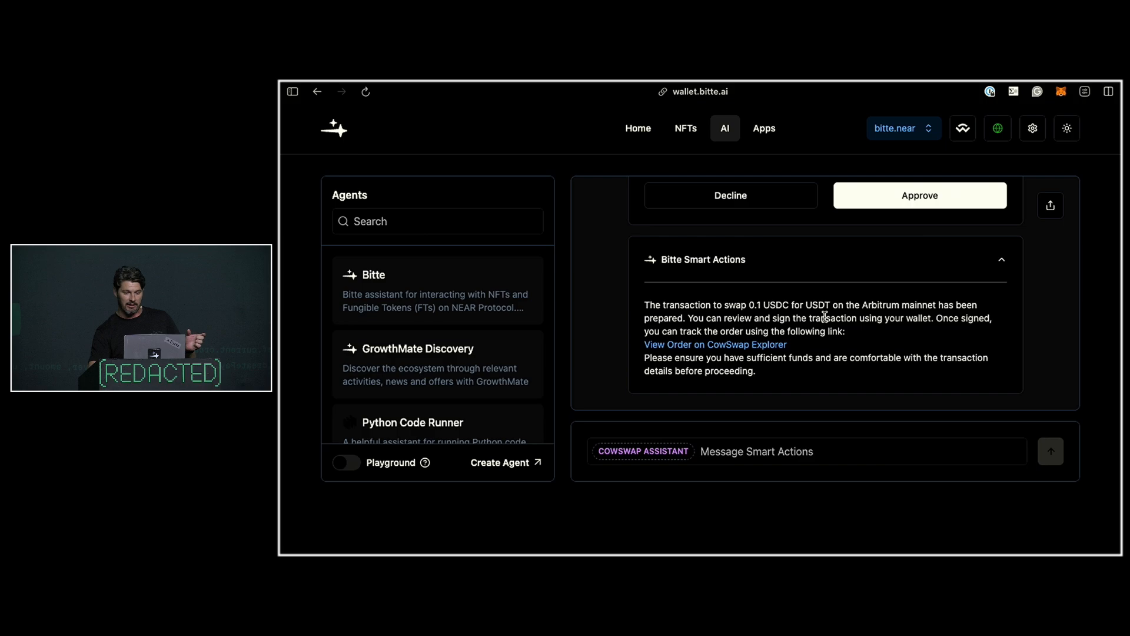
left_click(920, 195)
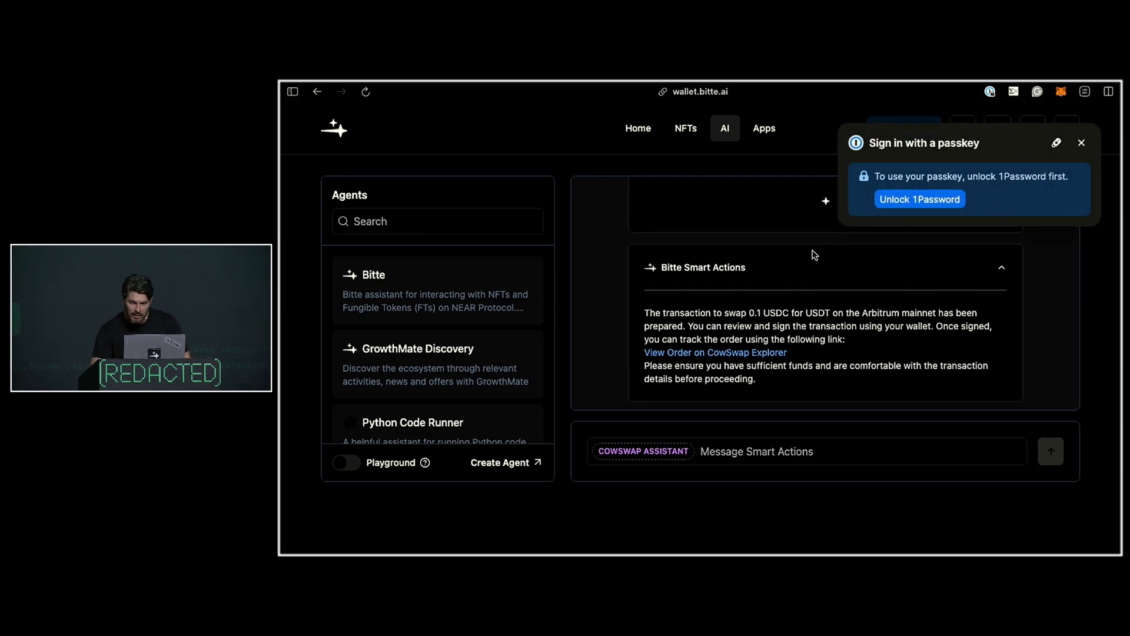
- Unlock 1Password for the passkey so the swap transaction gets signed
left_click(919, 199)
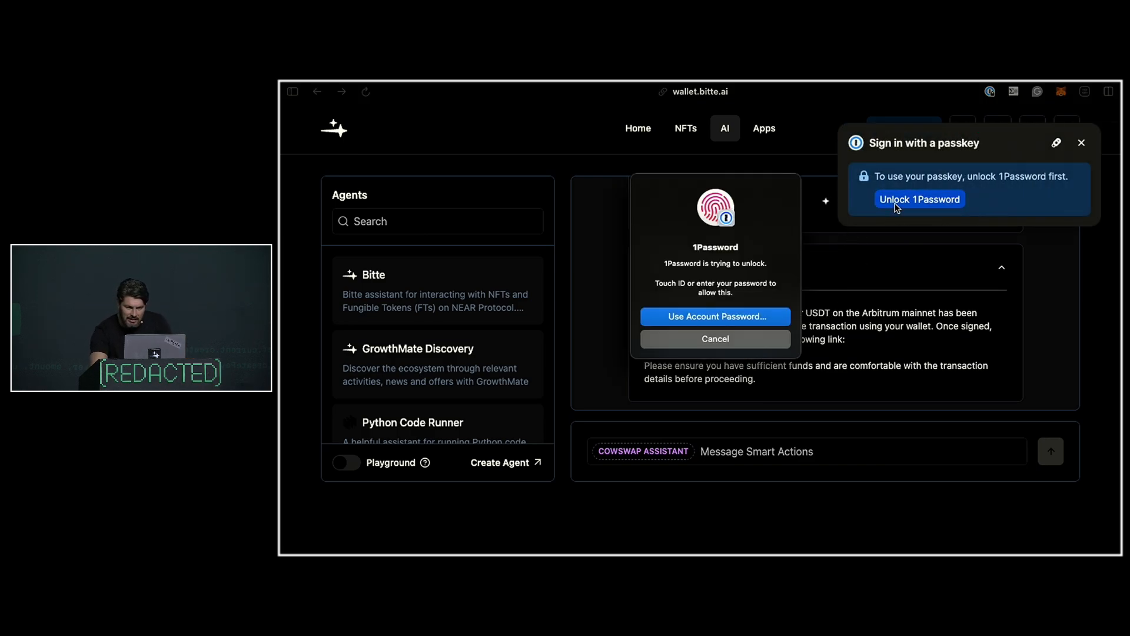
left_click(919, 199)
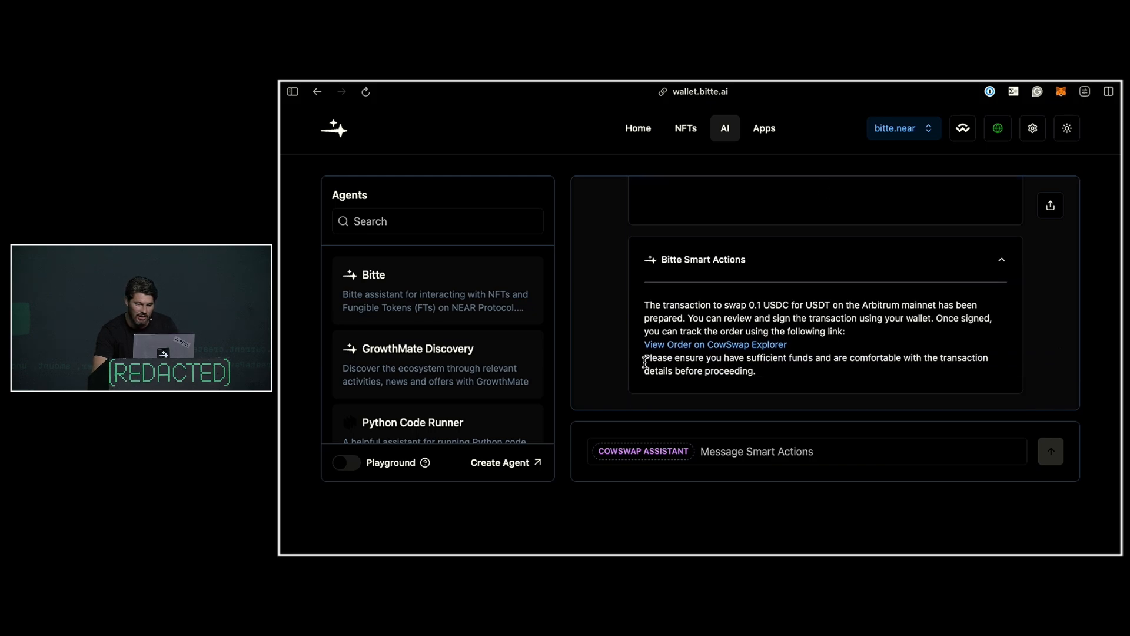
mouse_move(679, 347)
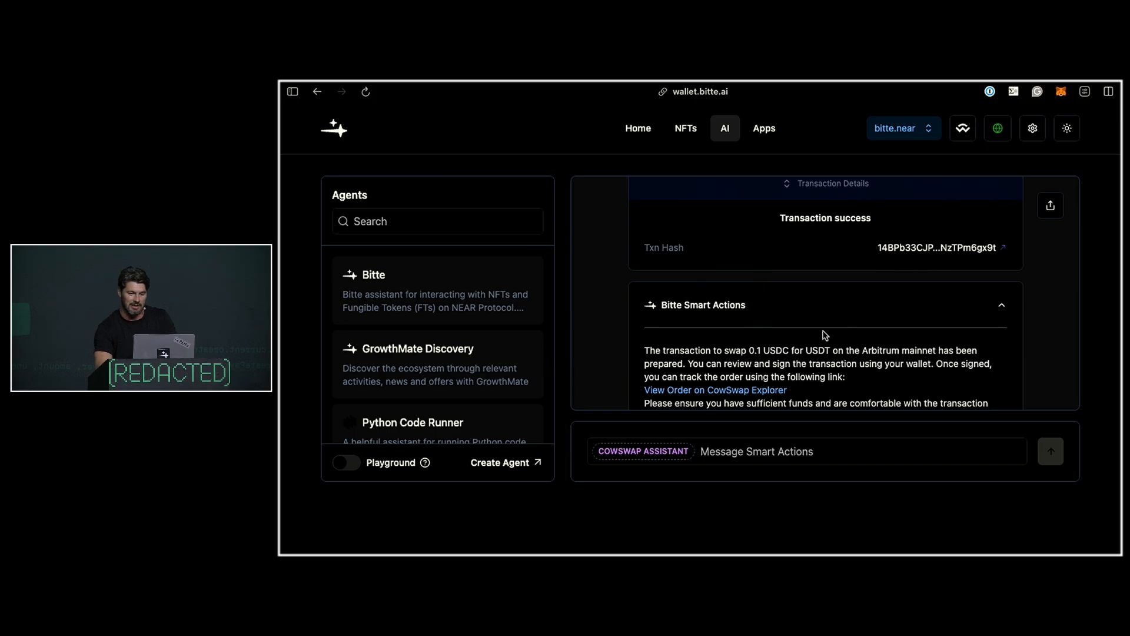
- Open the 0.1 USDC-to-USDT order in CoW Explorer via 'View Order on CowSwap Explorer'
left_click(715, 390)
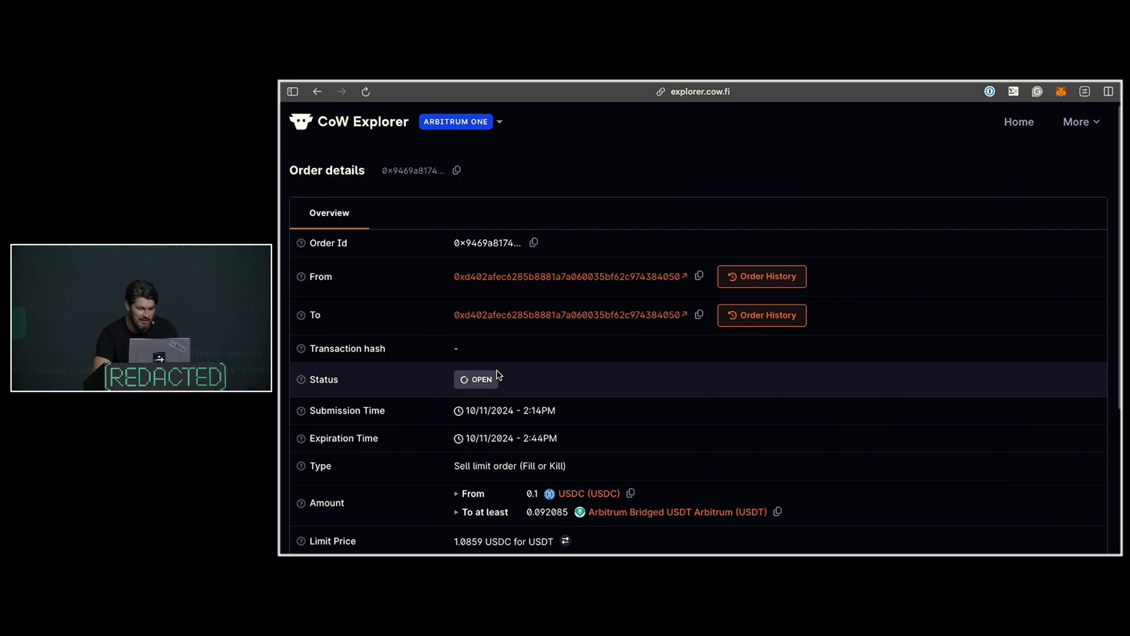
- Return to the presentation and play slide 8's 'First COW swap using natural language' video
left_click(292, 91)
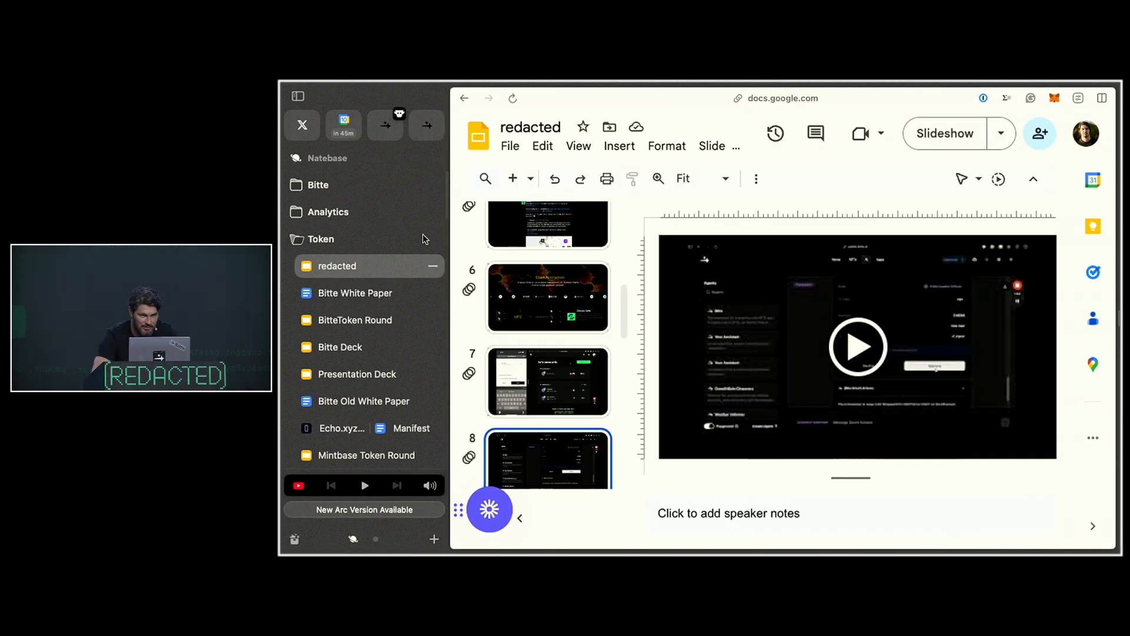
left_click(858, 346)
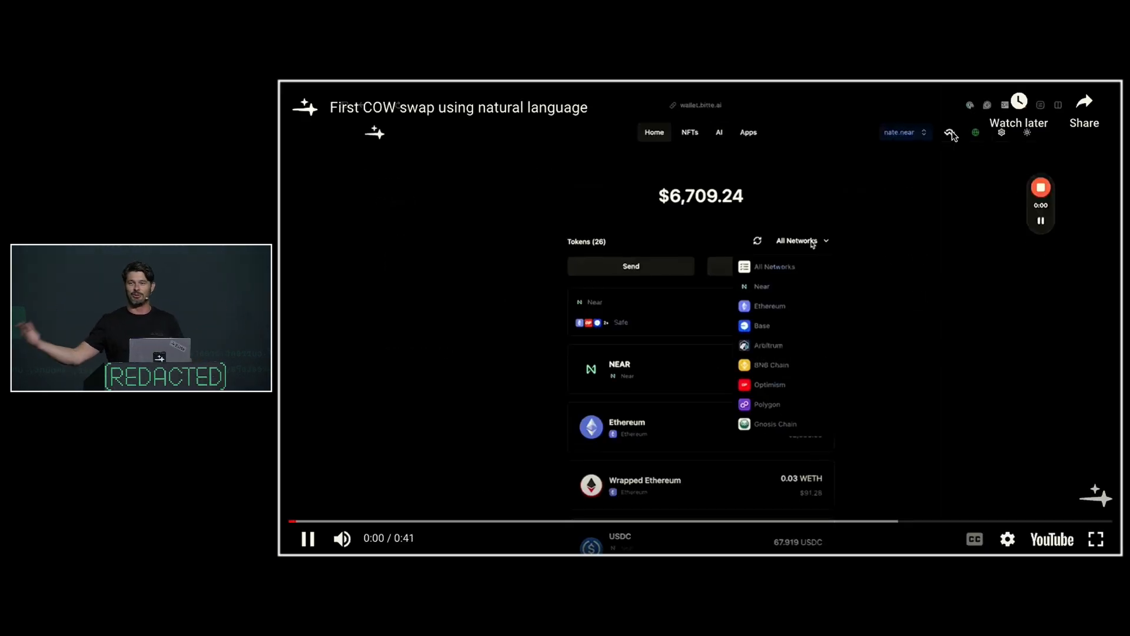
- Watch the natural-language COW swap demo in the YouTube player
left_click(719, 132)
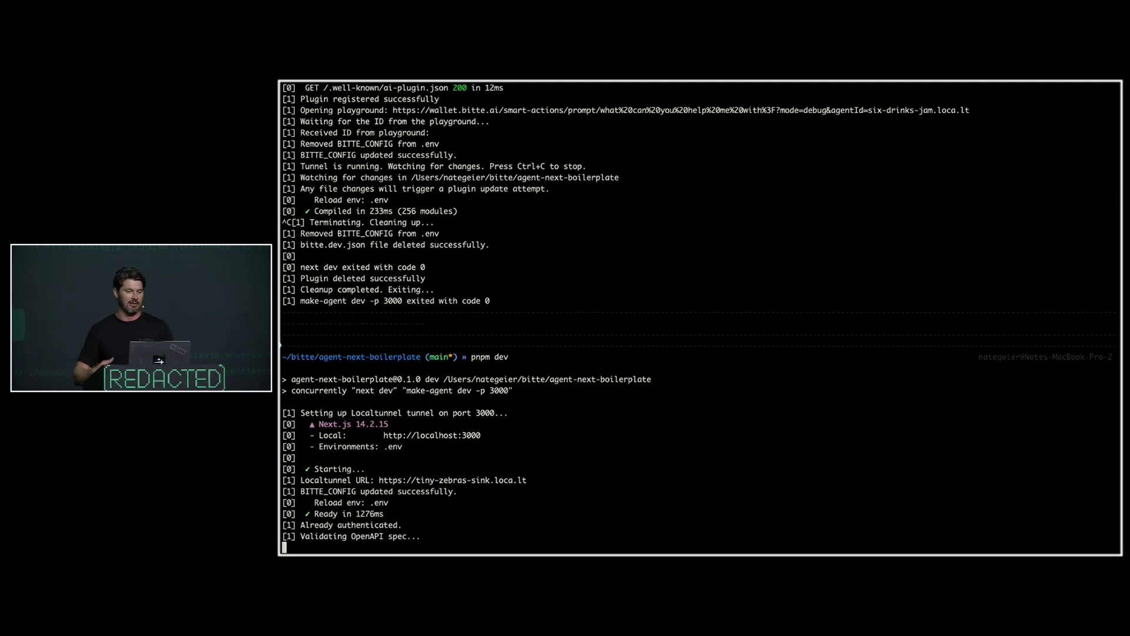
- Scroll through the pnpm dev output showing the agent boilerplate server and its tunnel
scroll("down", 3)
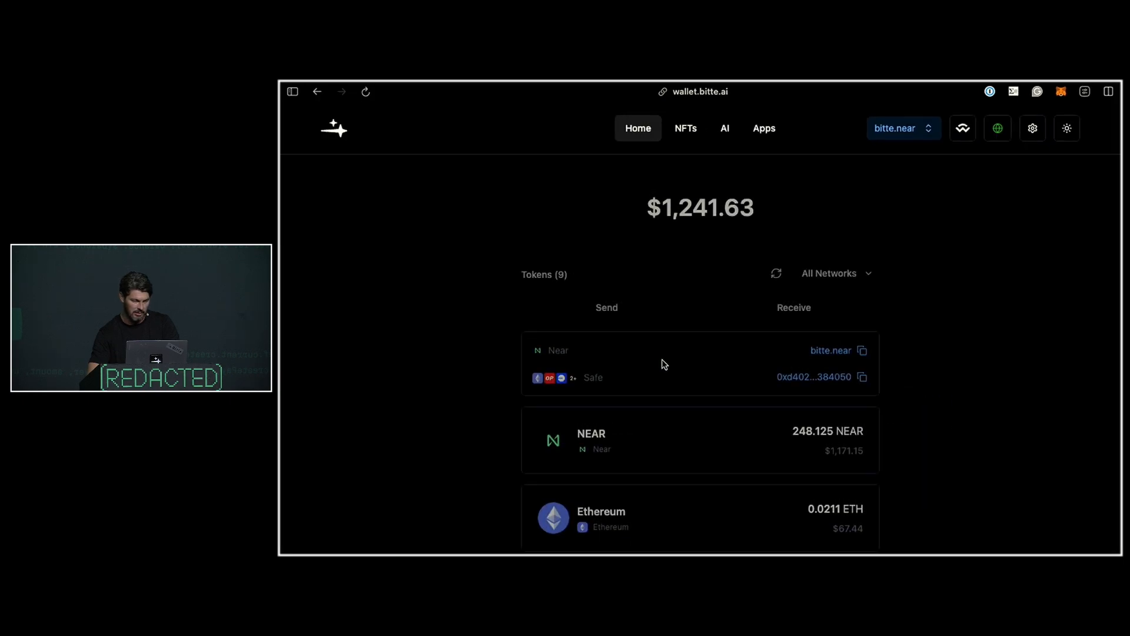
- Open the AI agents page and switch the developer Playground on, then off again
left_click(725, 128)
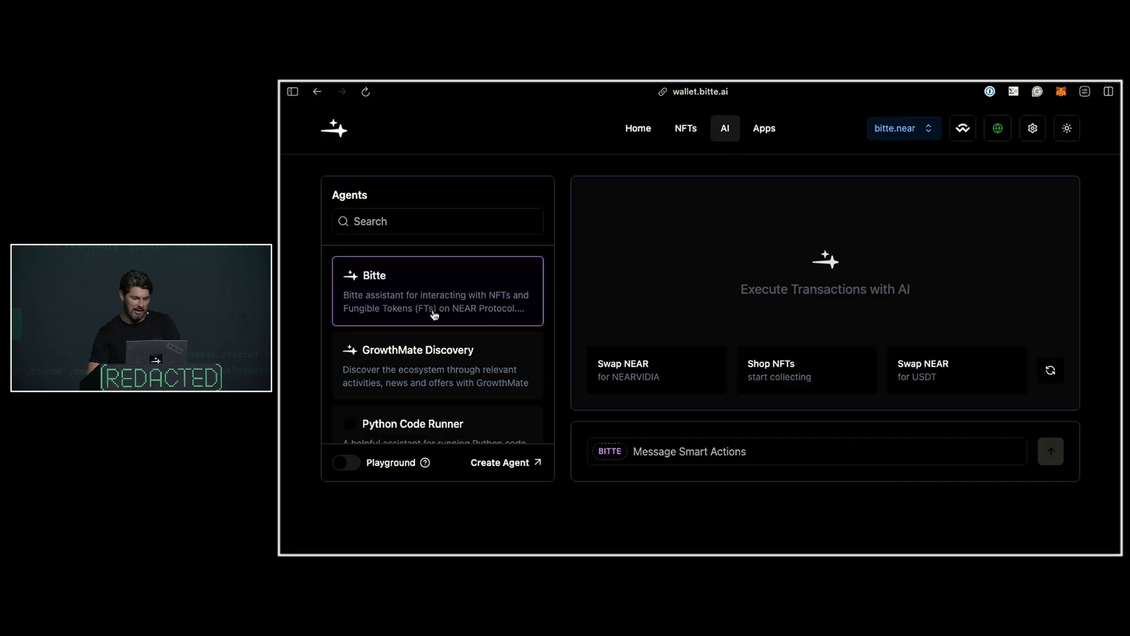
left_click(346, 462)
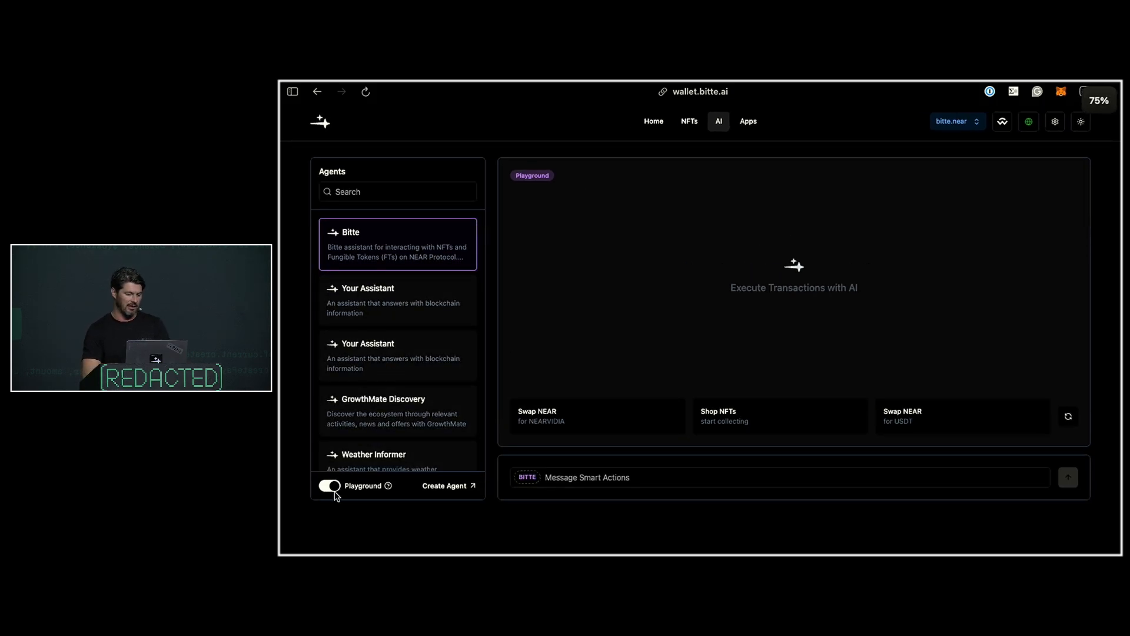
left_click(329, 485)
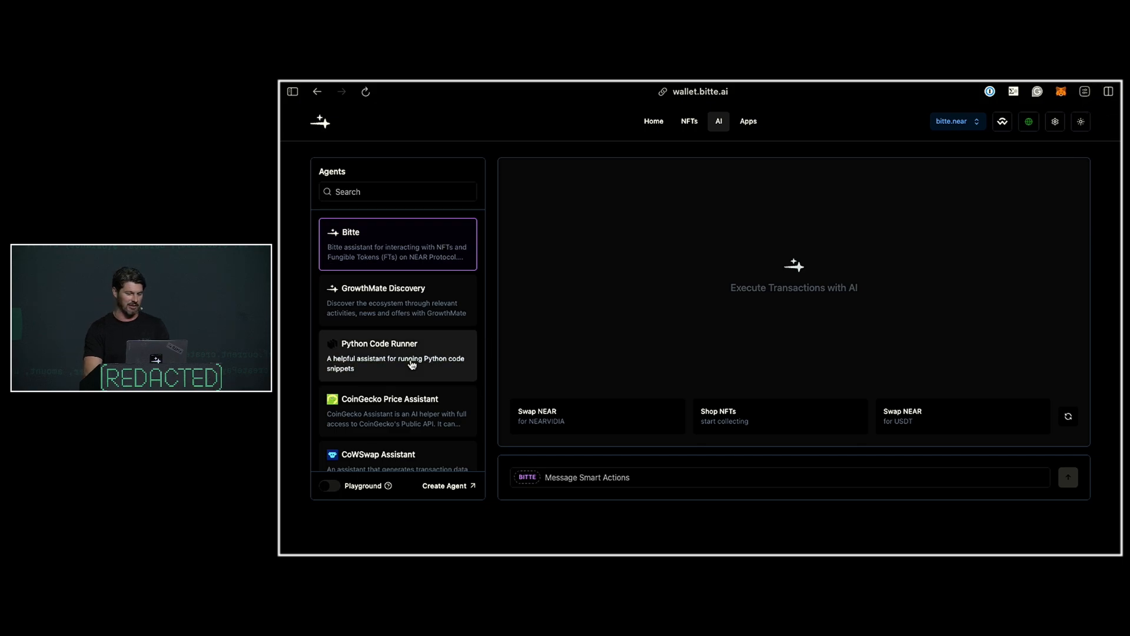
- Scroll the Agents list past Bitte, Python Code Runner, CoWSwap Assistant, PotLock-Assistant and Ref Finance Agent
scroll("down", 3)
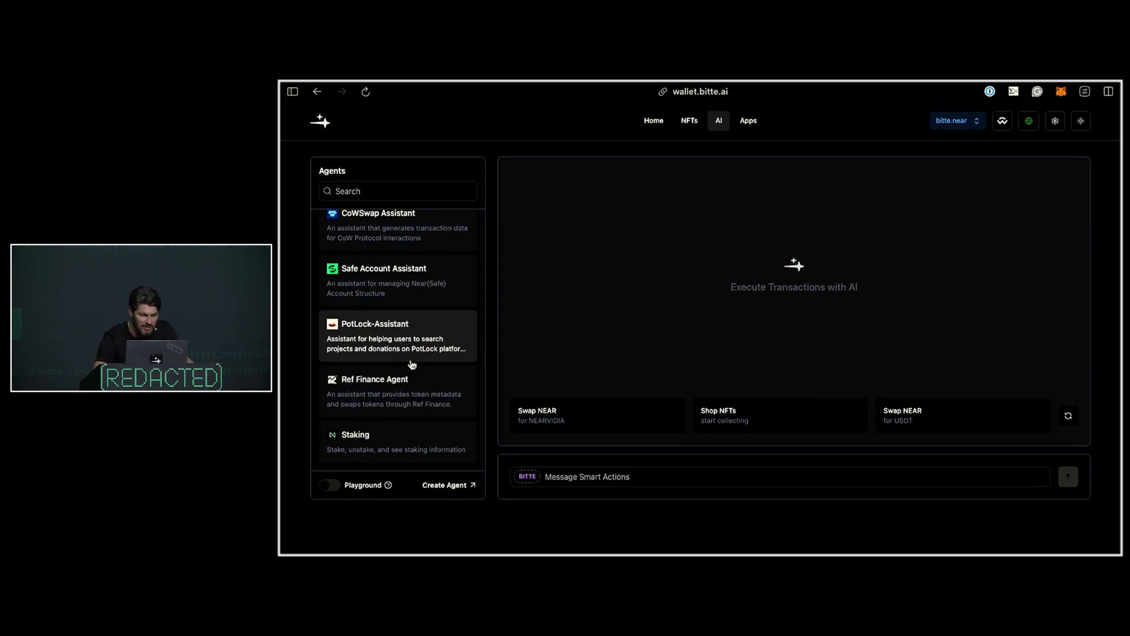
scroll("down", 3)
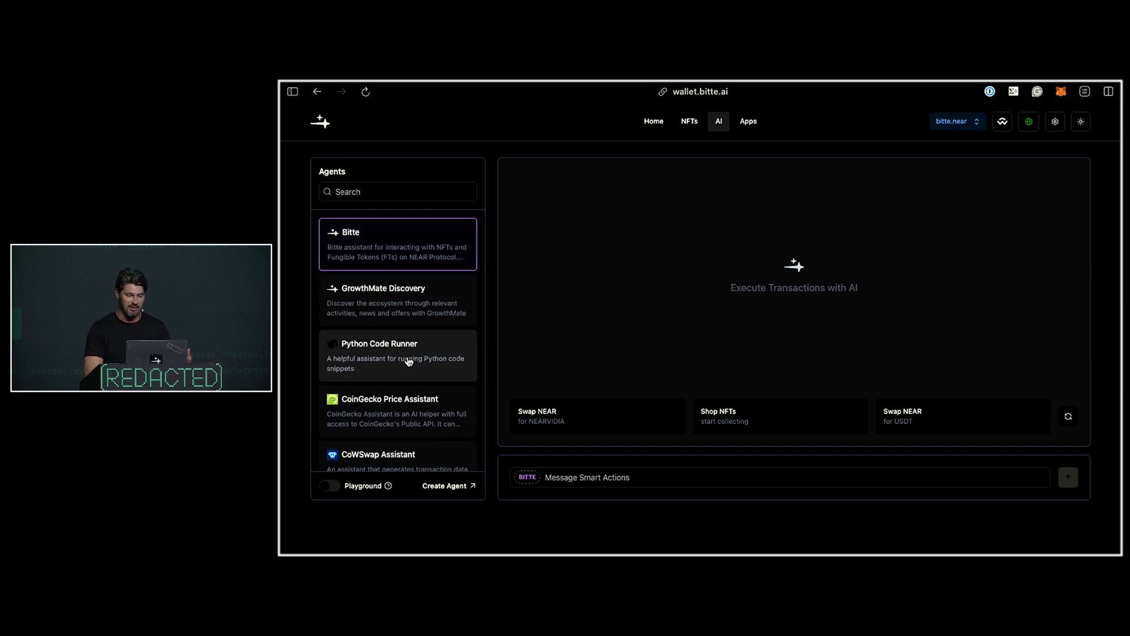
scroll("down", 3)
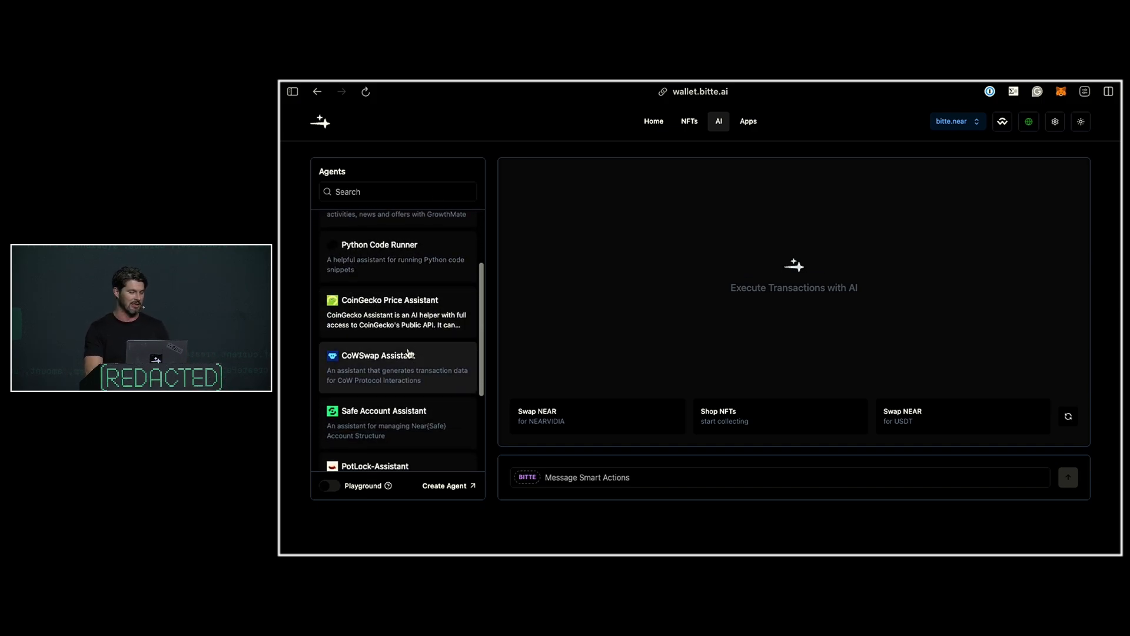
scroll("down", 3)
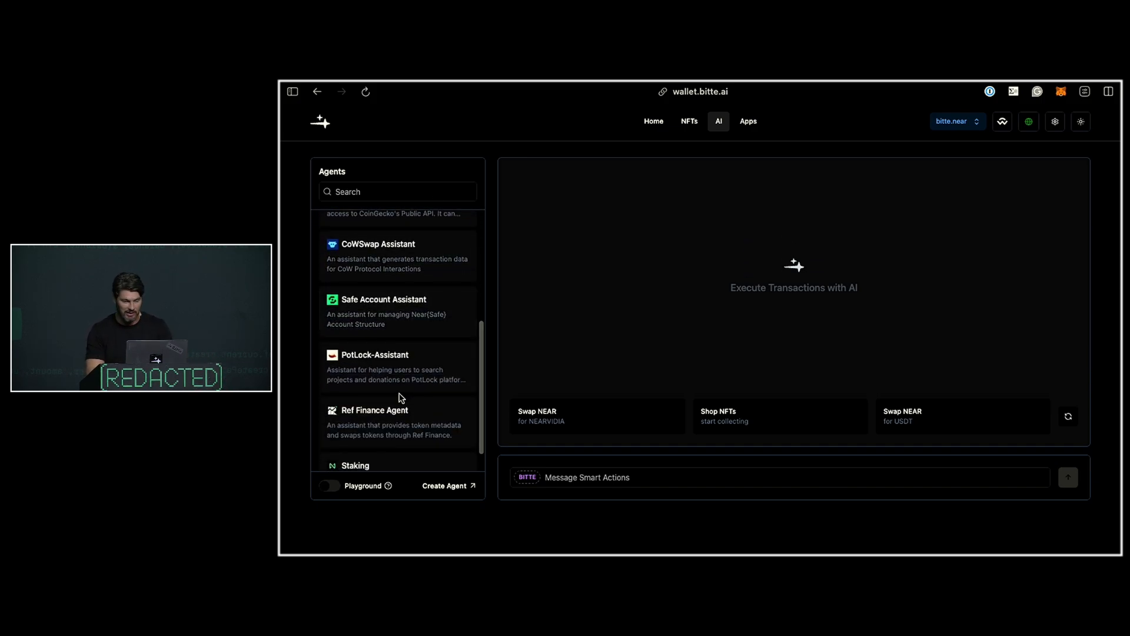